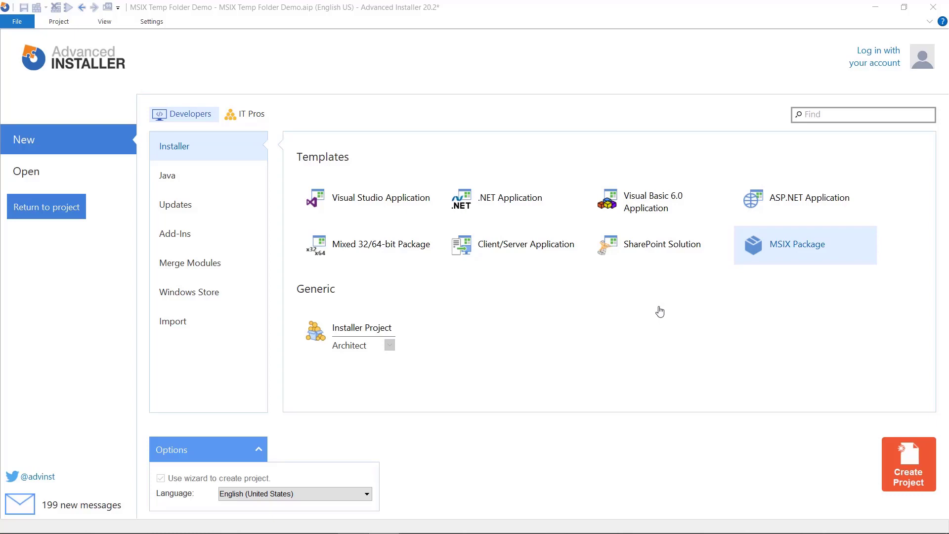
mouse_move(826, 251)
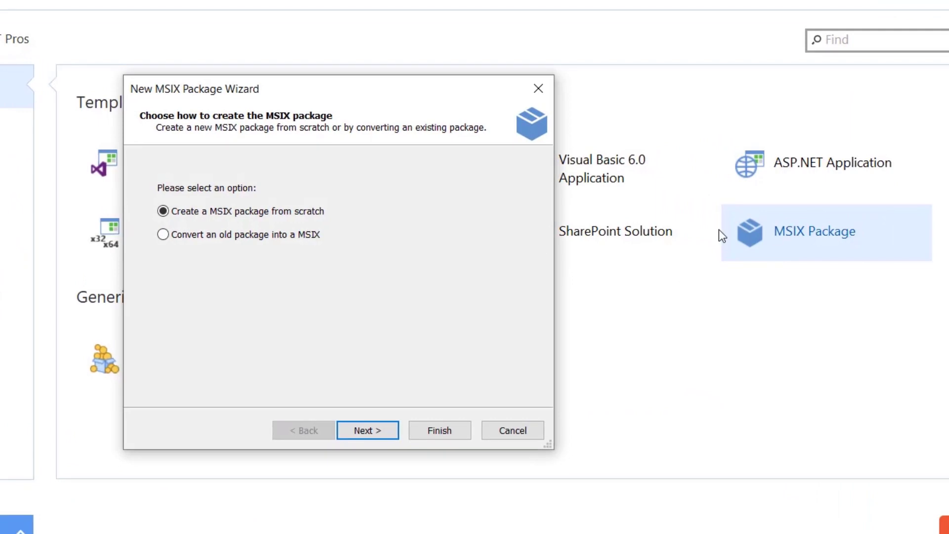
- Keep 'Create a MSIX package from scratch' and accept the default product details
left_click(367, 431)
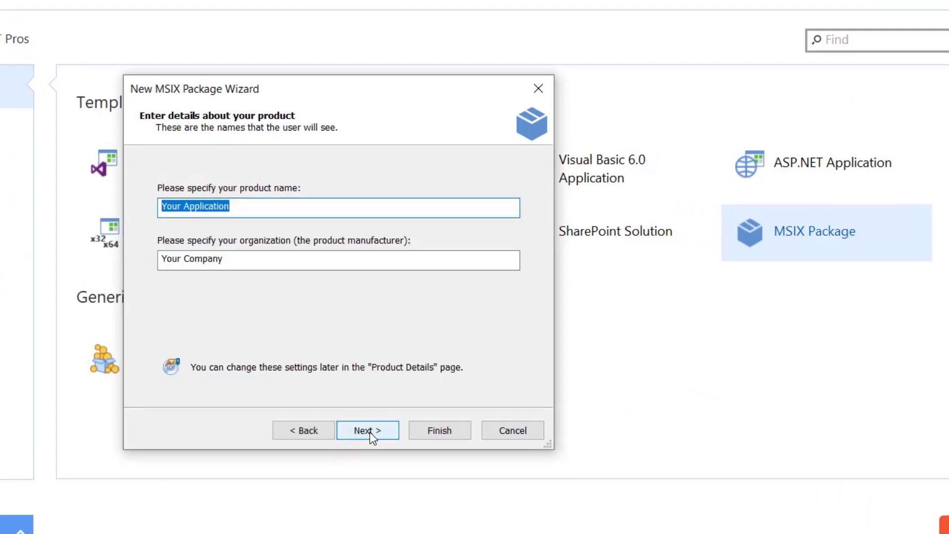
left_click(367, 431)
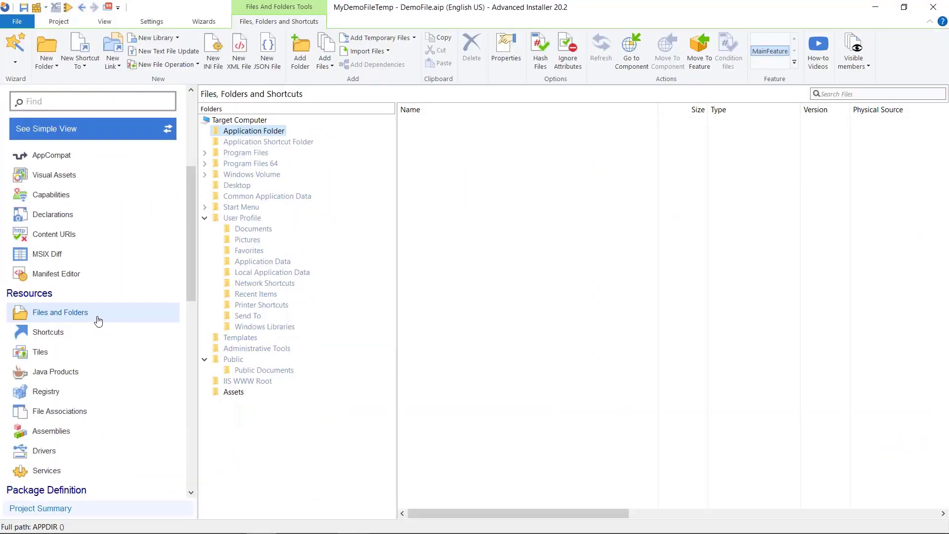
- Create a regular folder named 'Temp' under Local Application Data
right_click(272, 272)
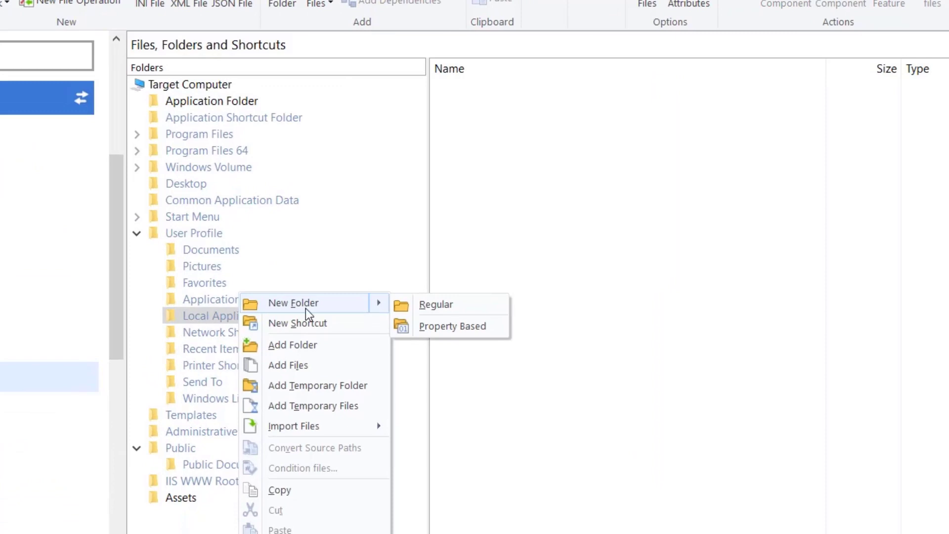
left_click(436, 304)
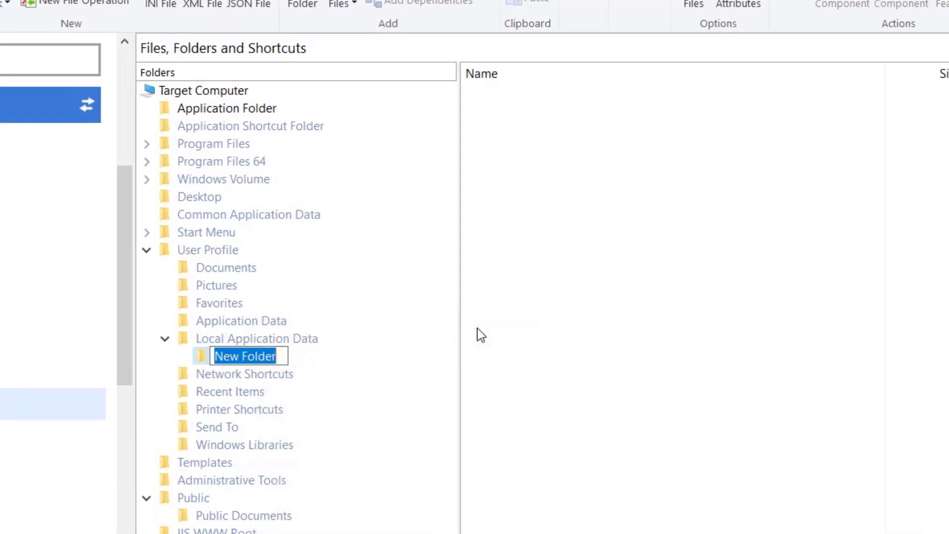
type("Temp")
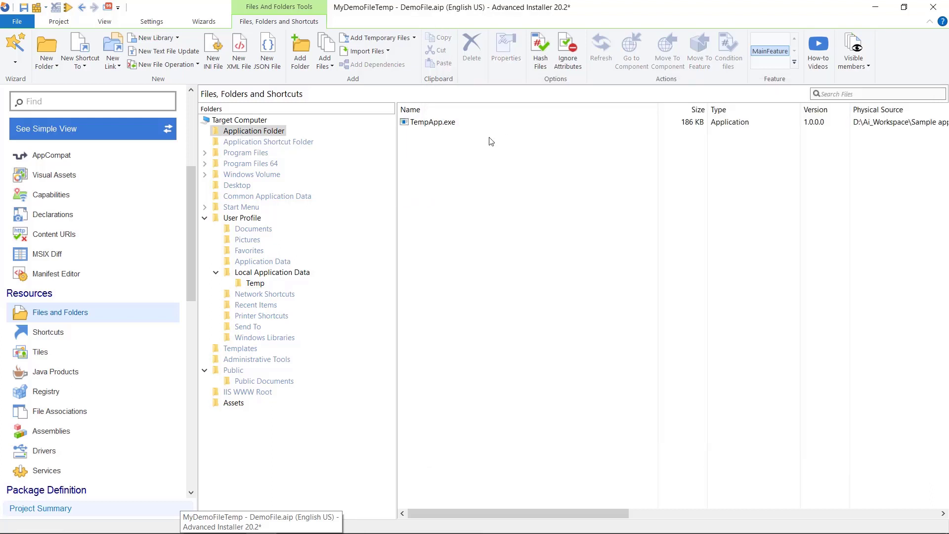
left_click(433, 122)
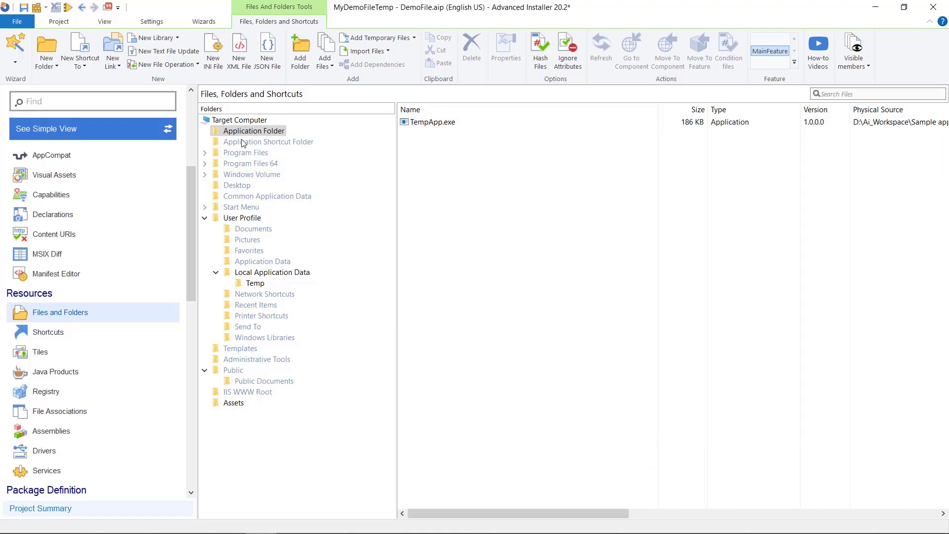
- Set the application as compiled, with TempApp.exe as its executable
left_click(62, 352)
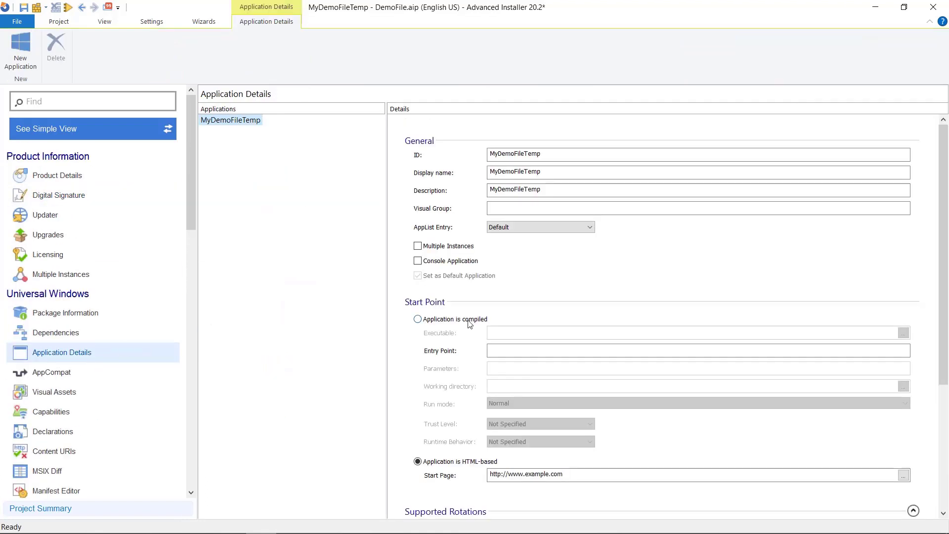
left_click(903, 333)
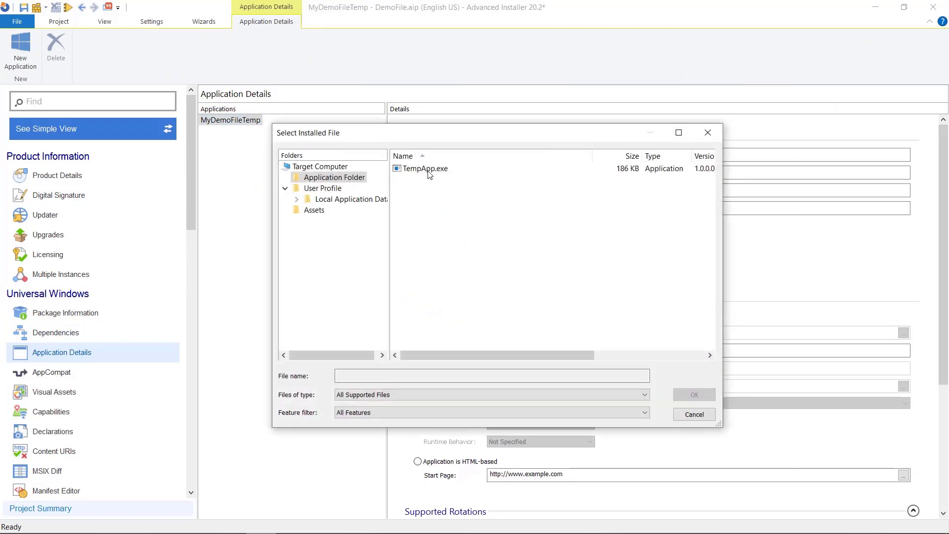
double_click(423, 168)
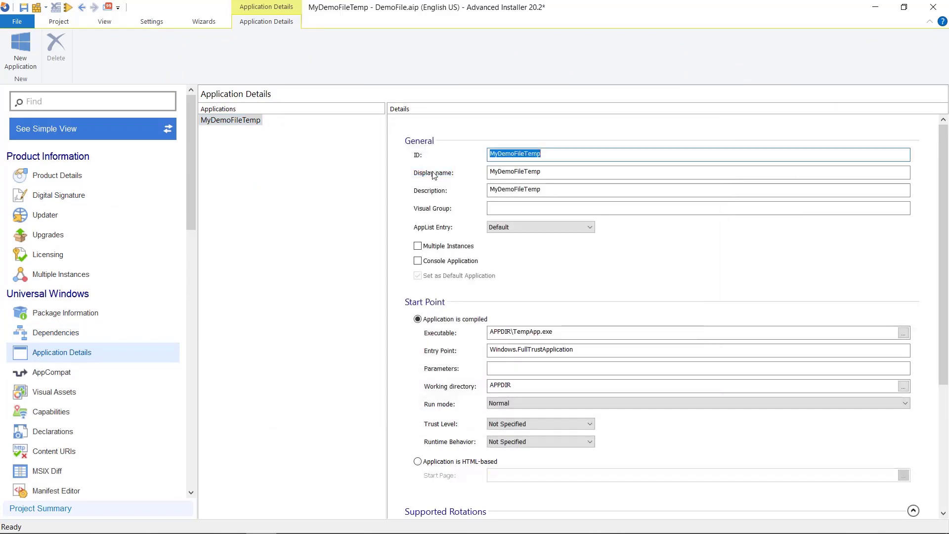
left_click(59, 195)
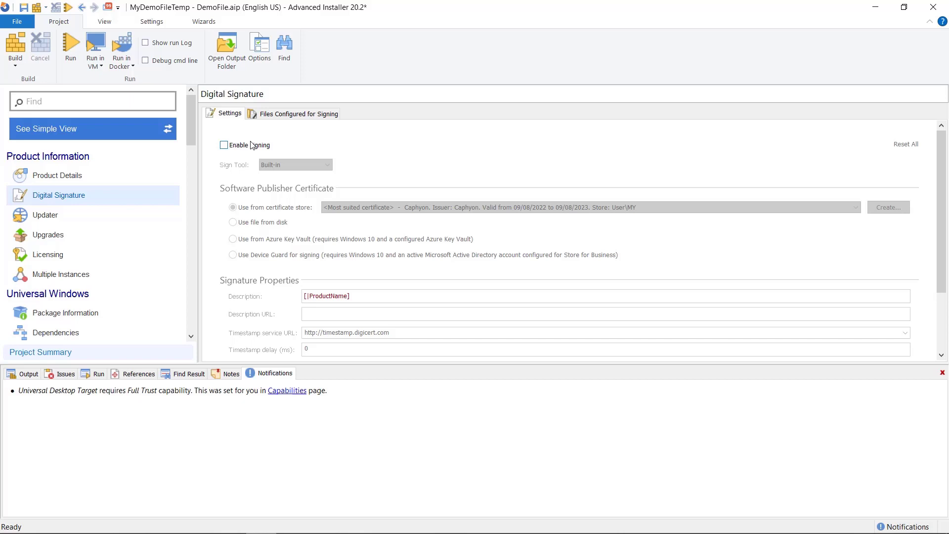
- Tick Enable signing on the Digital Signature page and run Build
left_click(223, 145)
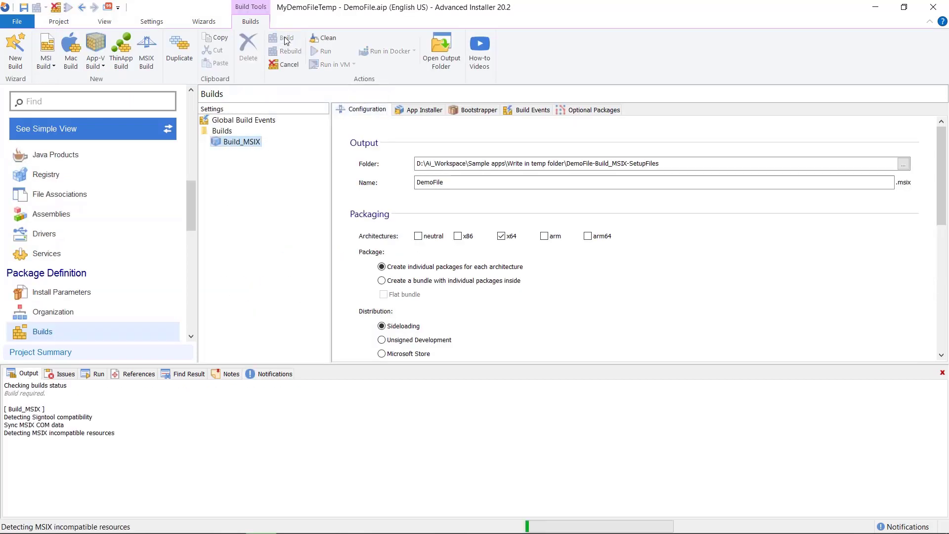
left_click(440, 49)
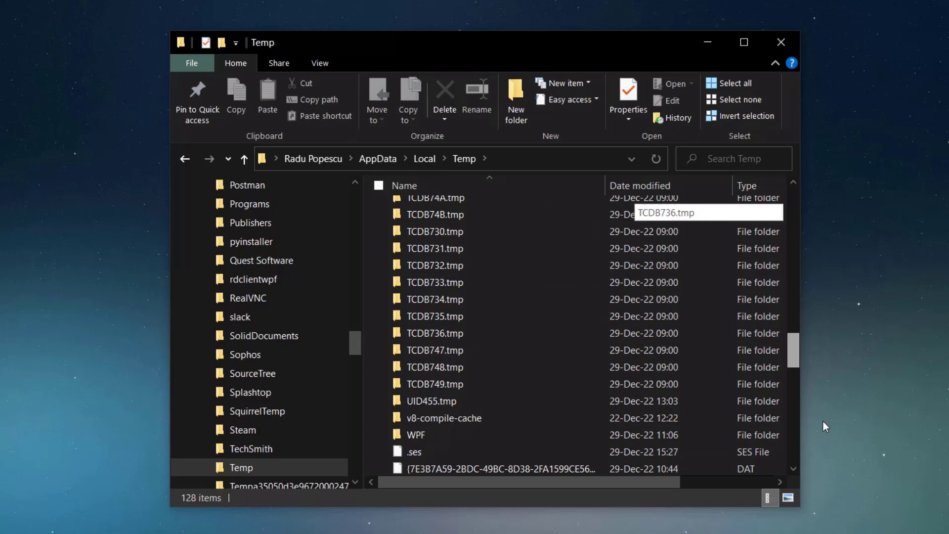
- Select TempFile.txt in AppData\Local\Temp, then navigate up to the Local folder
scroll("down", 3)
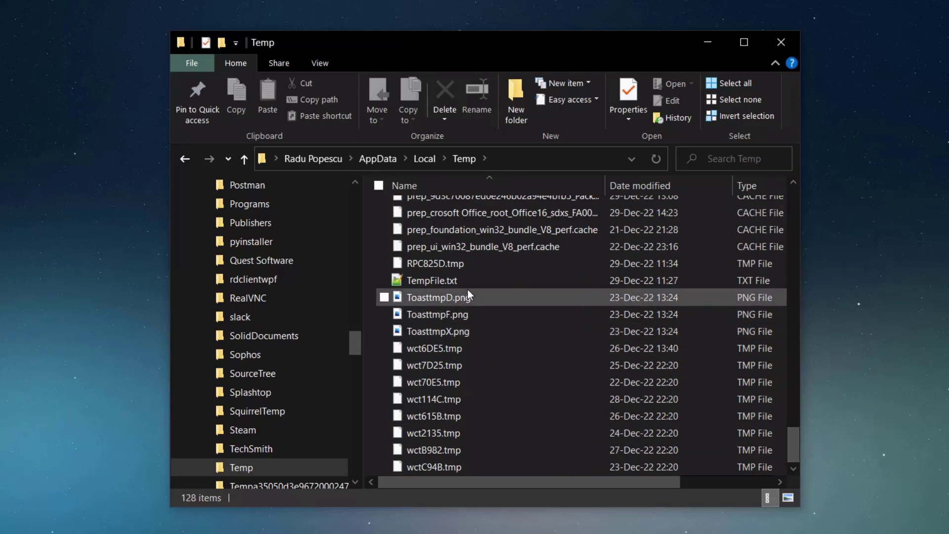
left_click(433, 279)
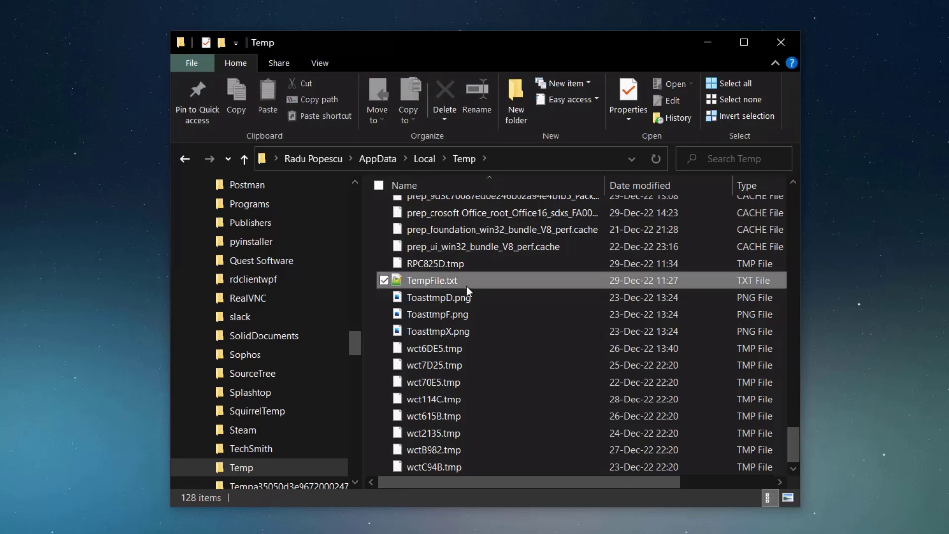
left_click(432, 281)
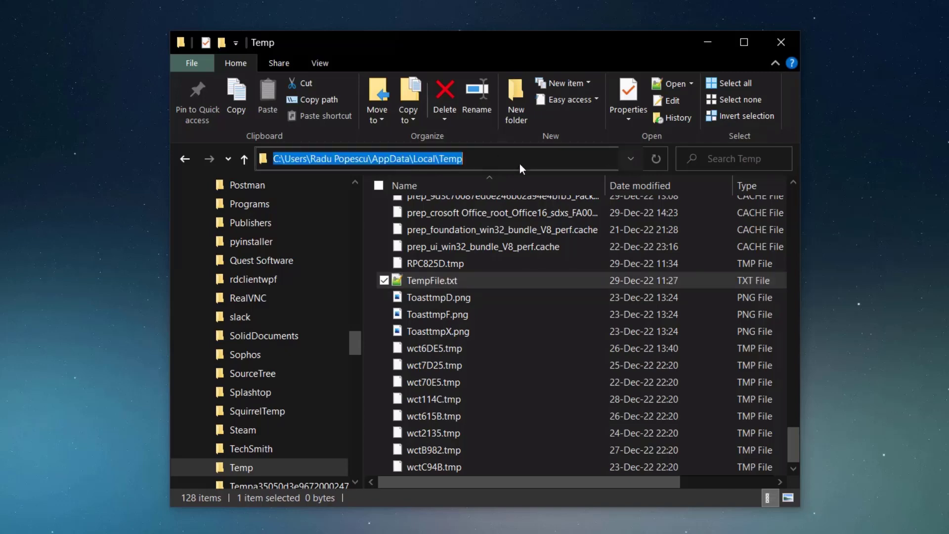
left_click(522, 168)
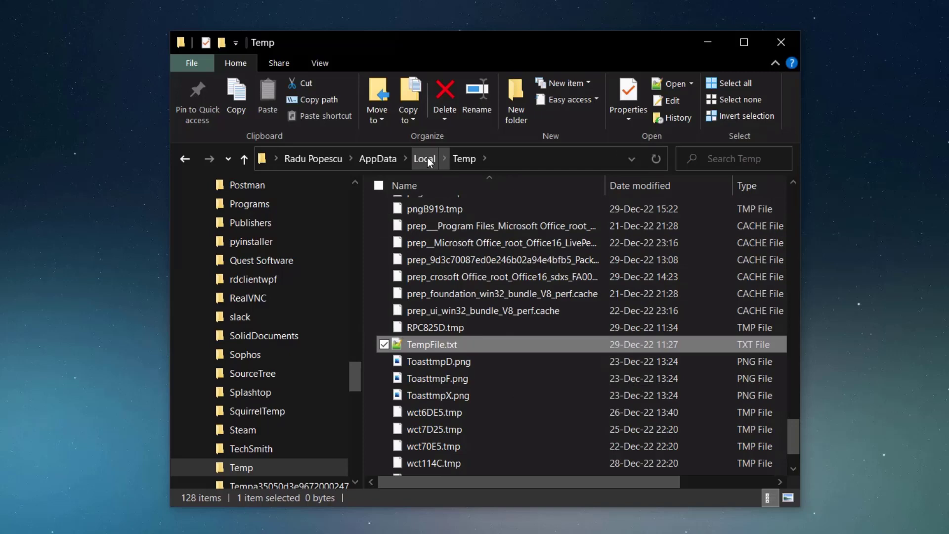
left_click(424, 159)
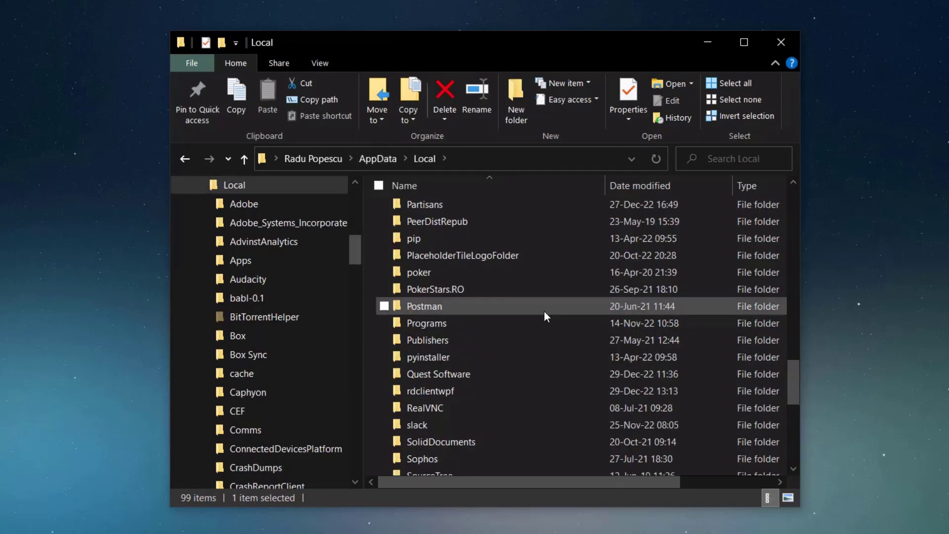